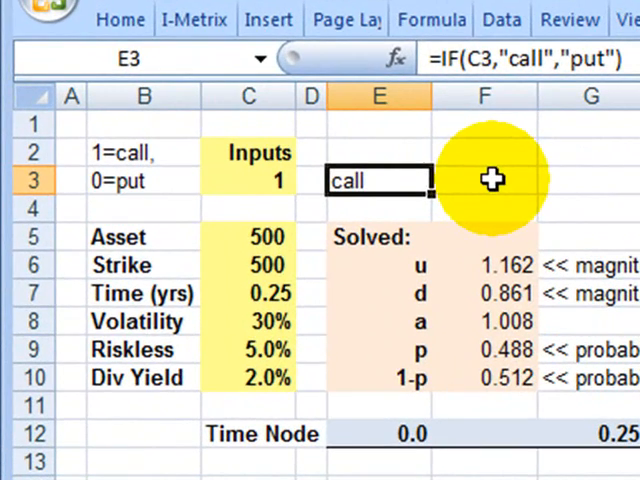
{"action": "left_click", "coordinate": [248, 237]}
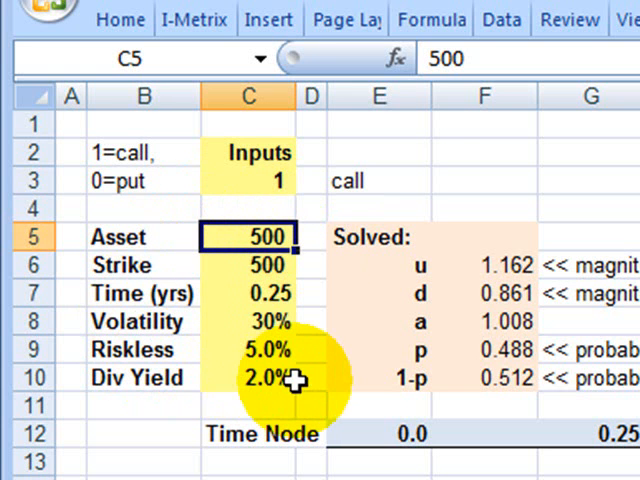
{"action": "mouse_move", "coordinate": [312, 373]}
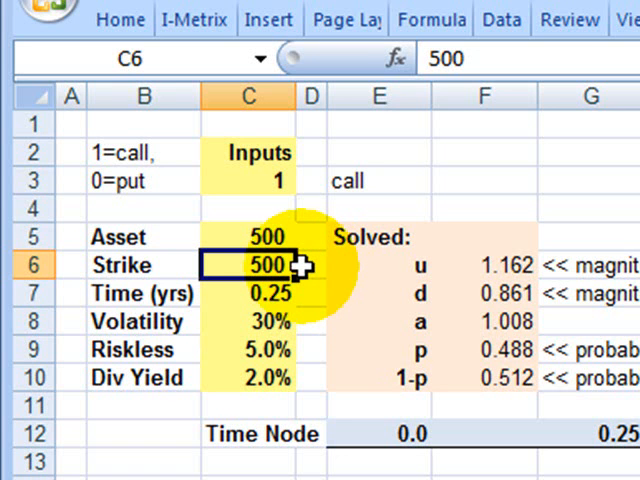
{"action": "mouse_move", "coordinate": [290, 237]}
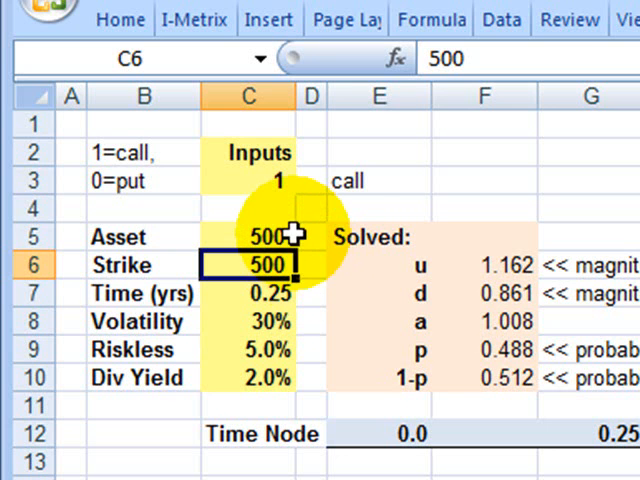
{"action": "mouse_move", "coordinate": [315, 277]}
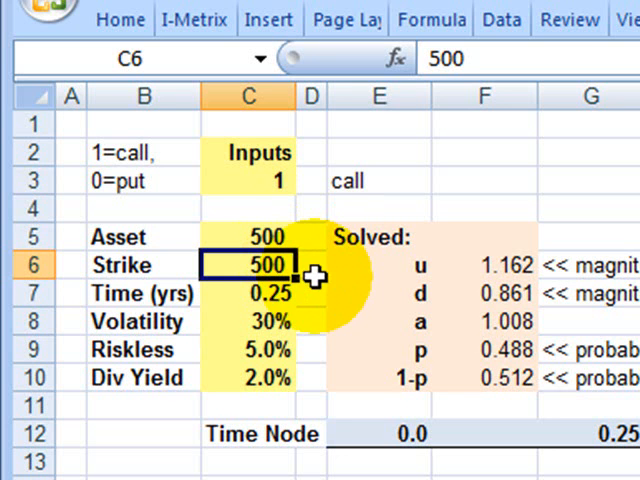
{"action": "left_click", "coordinate": [248, 293]}
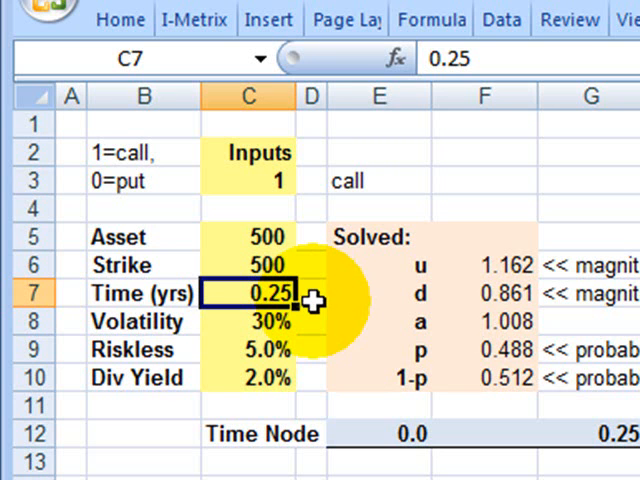
{"action": "left_click", "coordinate": [248, 322]}
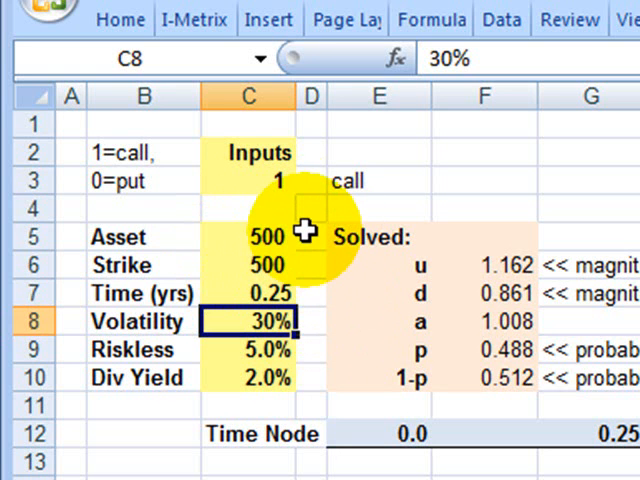
{"action": "mouse_move", "coordinate": [305, 325]}
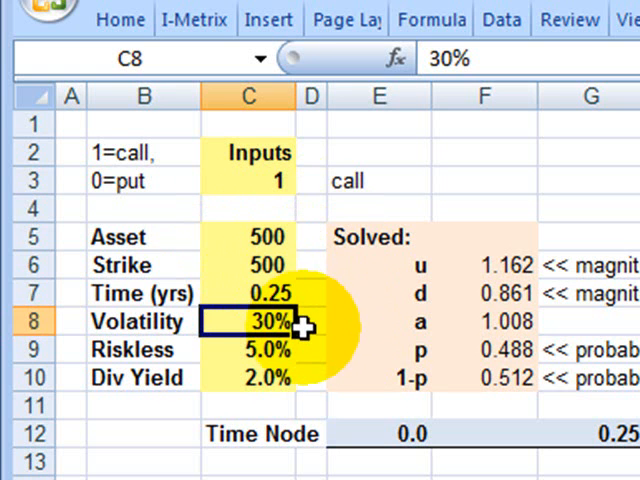
{"action": "left_click", "coordinate": [248, 349]}
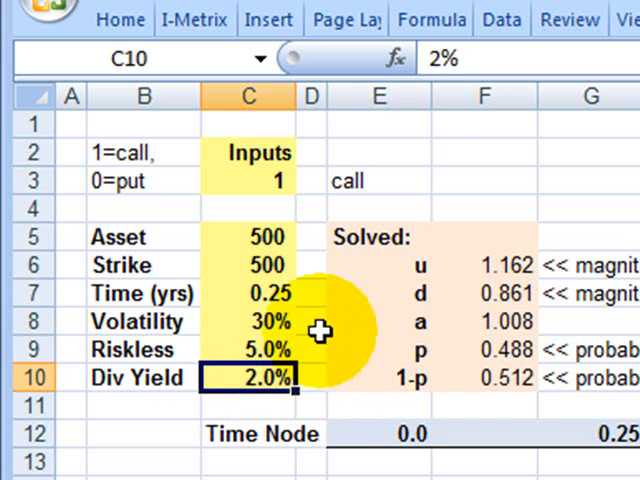
{"action": "mouse_move", "coordinate": [307, 323]}
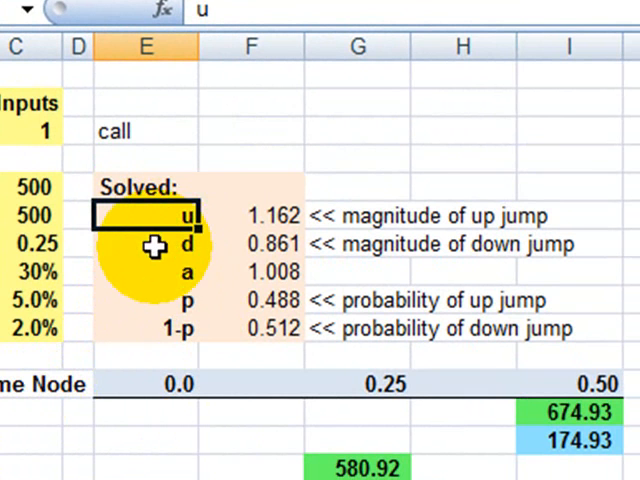
{"action": "left_click", "coordinate": [150, 242]}
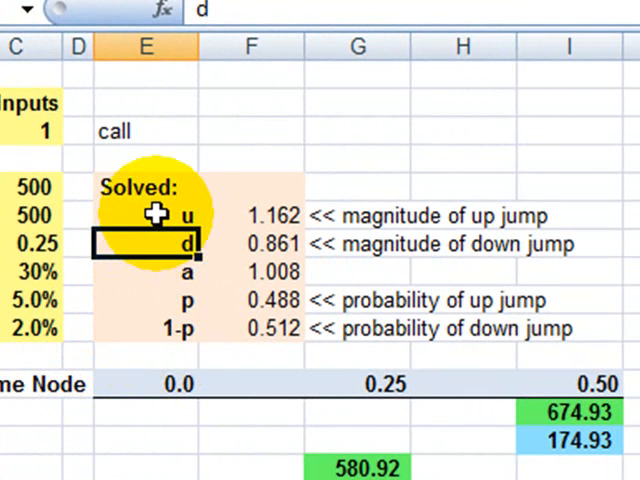
{"action": "left_click", "coordinate": [145, 216]}
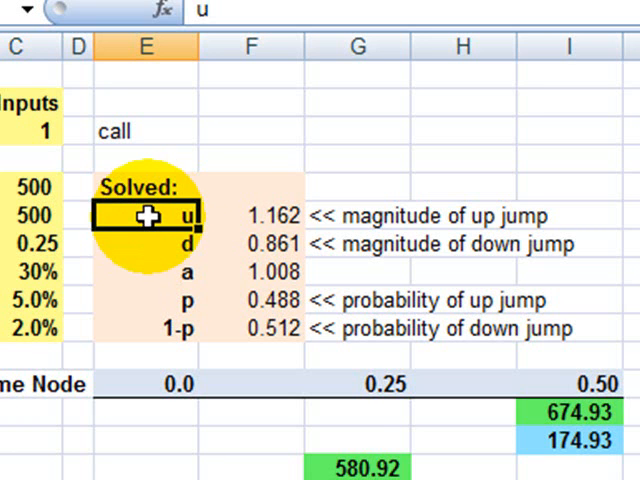
{"action": "left_click", "coordinate": [253, 215]}
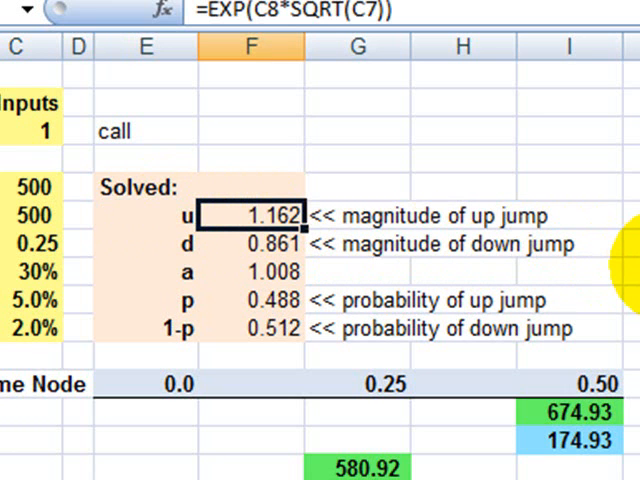
{"action": "mouse_move", "coordinate": [325, 235]}
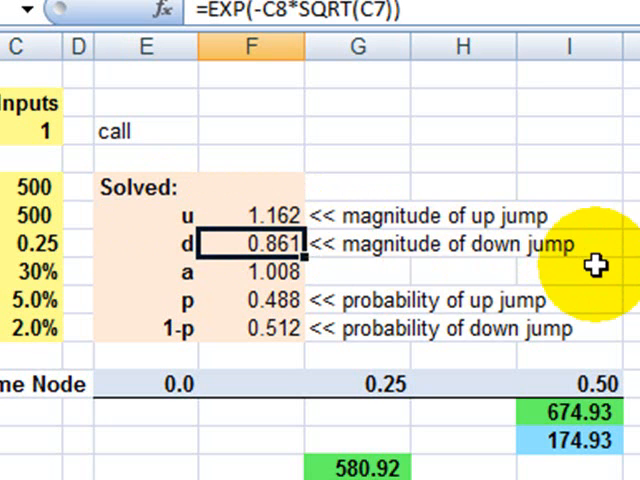
{"action": "mouse_move", "coordinate": [330, 262]}
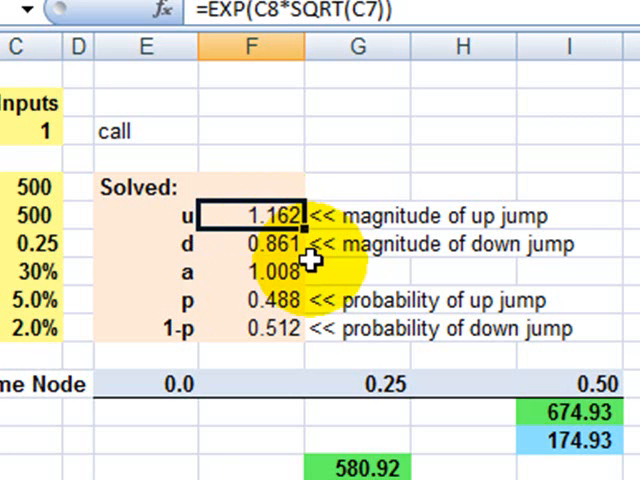
{"action": "double_click", "coordinate": [251, 215]}
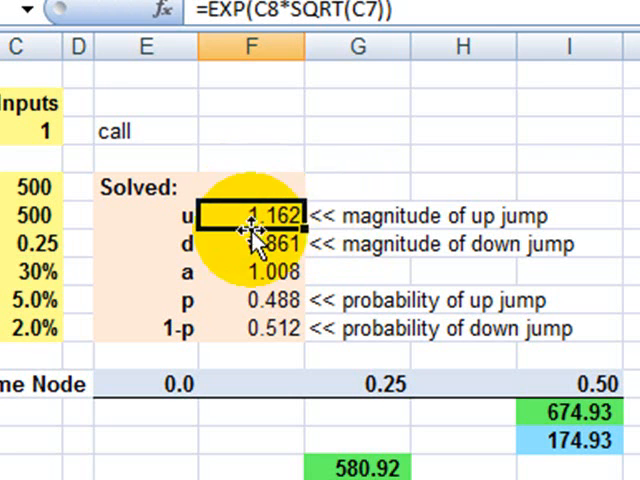
{"action": "mouse_move", "coordinate": [310, 262]}
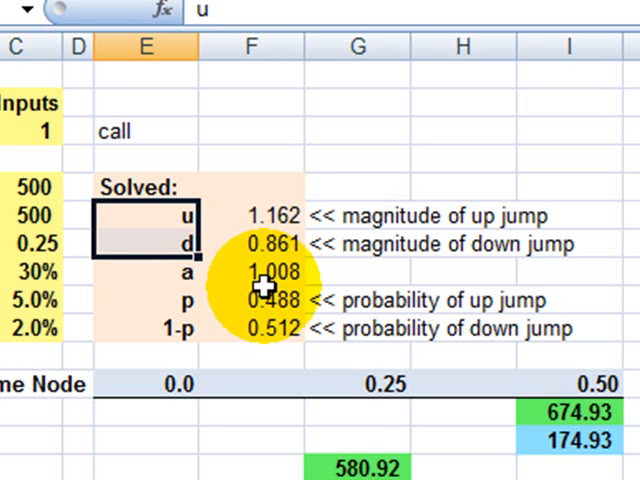
{"action": "mouse_move", "coordinate": [175, 285]}
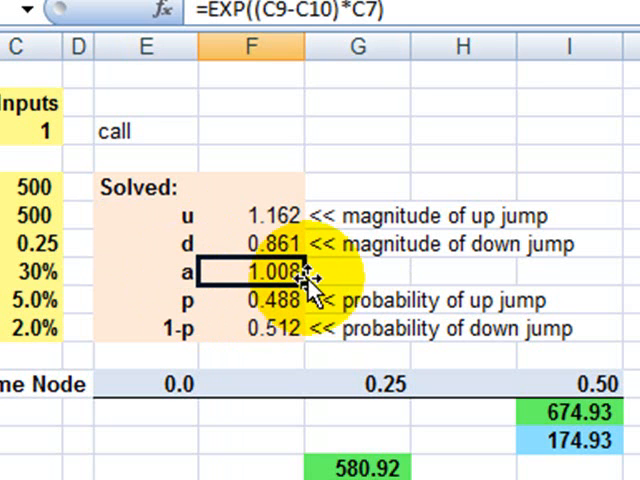
{"action": "left_click", "coordinate": [147, 300]}
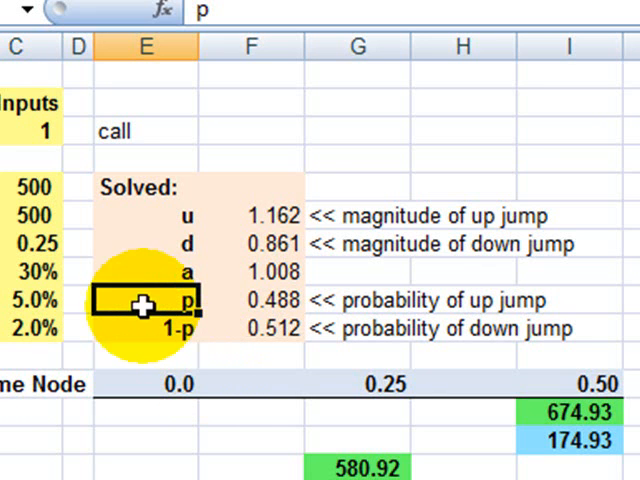
{"action": "mouse_move", "coordinate": [210, 320]}
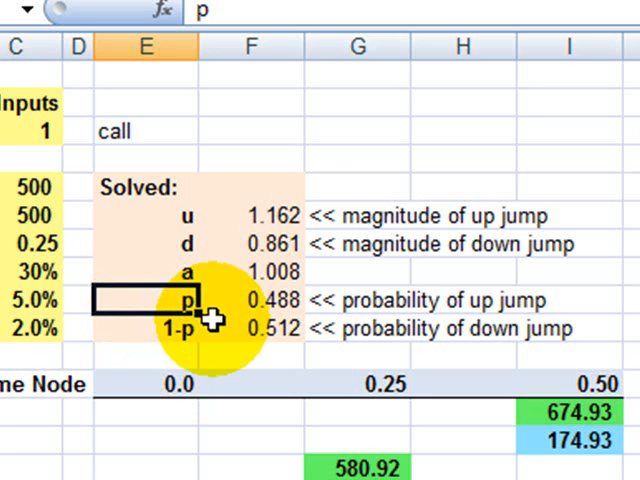
{"action": "left_click", "coordinate": [147, 328]}
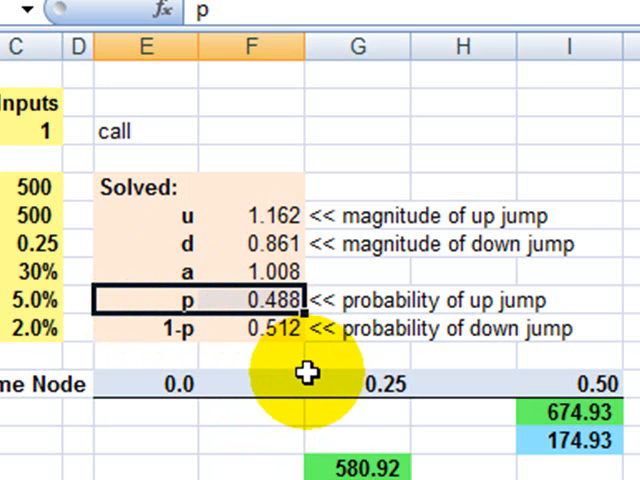
{"action": "left_click", "coordinate": [250, 215]}
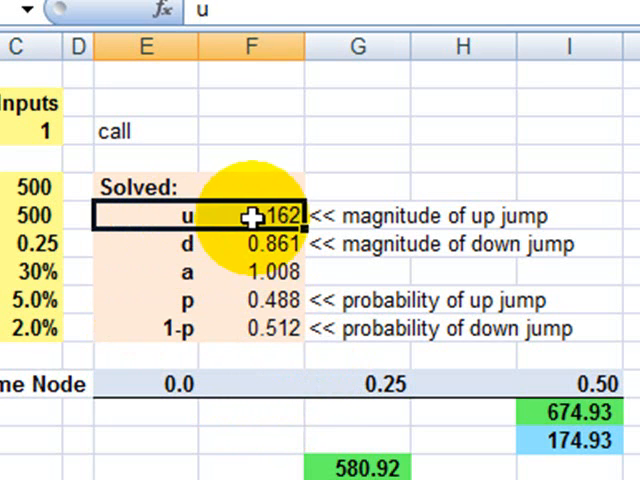
{"action": "mouse_move", "coordinate": [520, 300]}
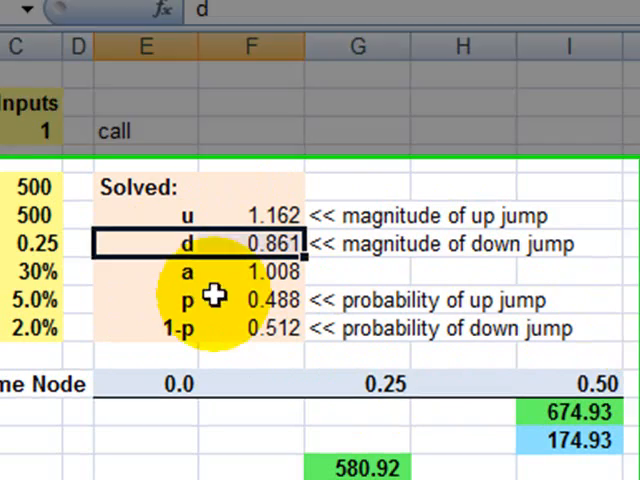
{"action": "scroll", "scroll_direction": "down", "scroll_amount": 3}
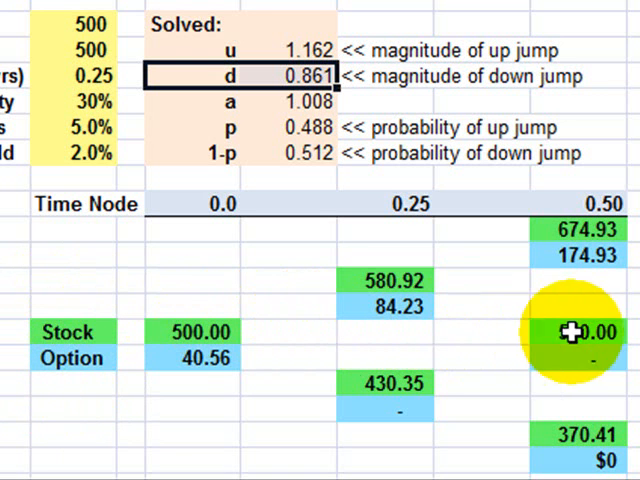
{"action": "mouse_move", "coordinate": [477, 340]}
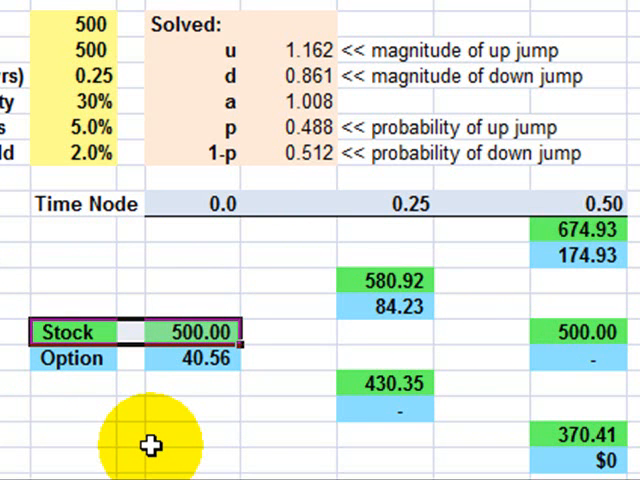
{"action": "mouse_move", "coordinate": [97, 375]}
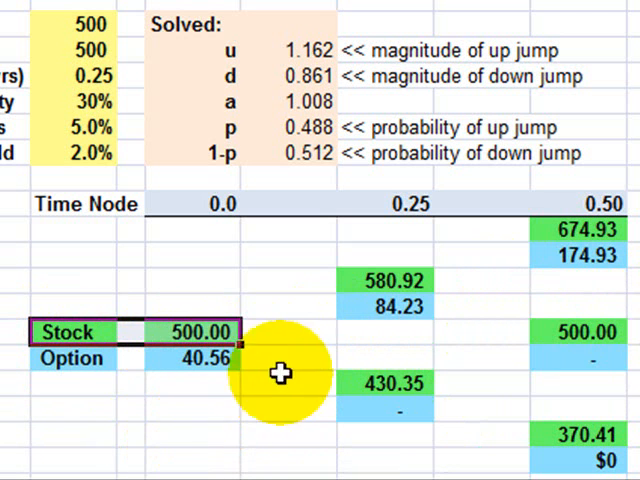
{"action": "left_click", "coordinate": [220, 204]}
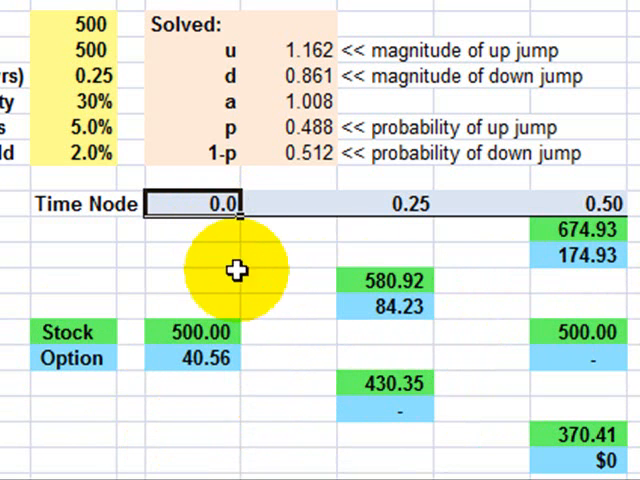
{"action": "left_click", "coordinate": [410, 204]}
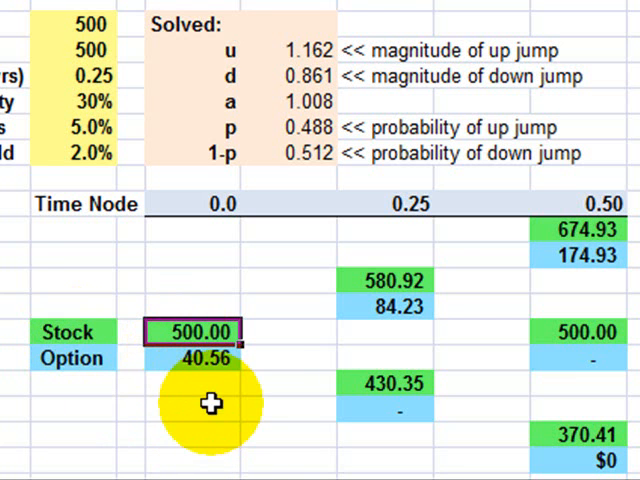
{"action": "left_click", "coordinate": [384, 278]}
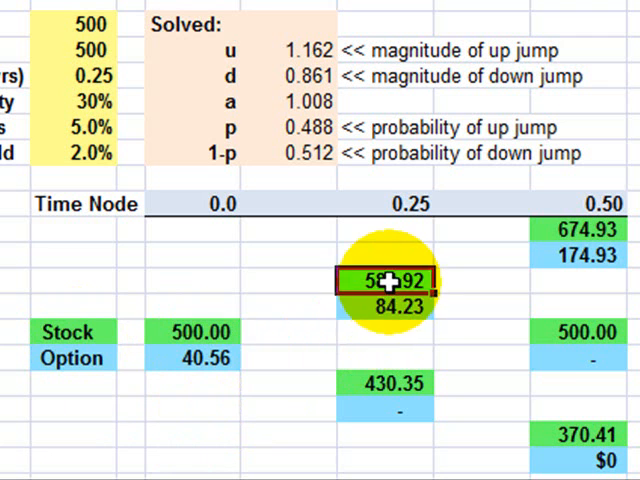
{"action": "mouse_move", "coordinate": [368, 388]}
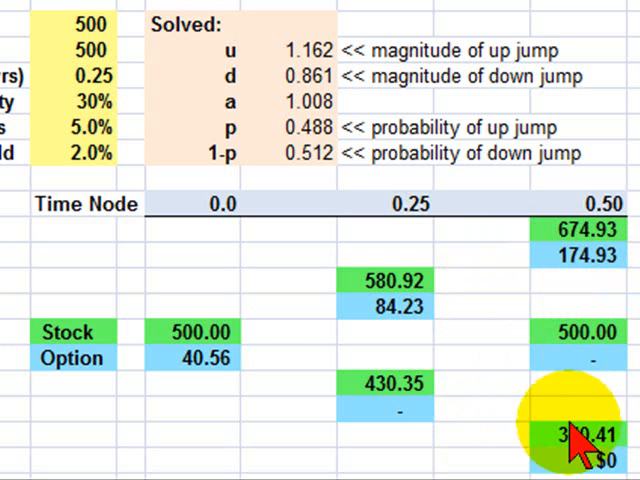
{"action": "left_click", "coordinate": [585, 332]}
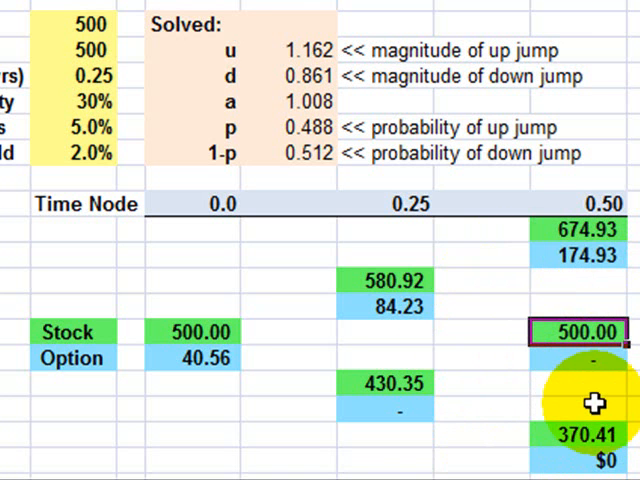
{"action": "left_click", "coordinate": [195, 331]}
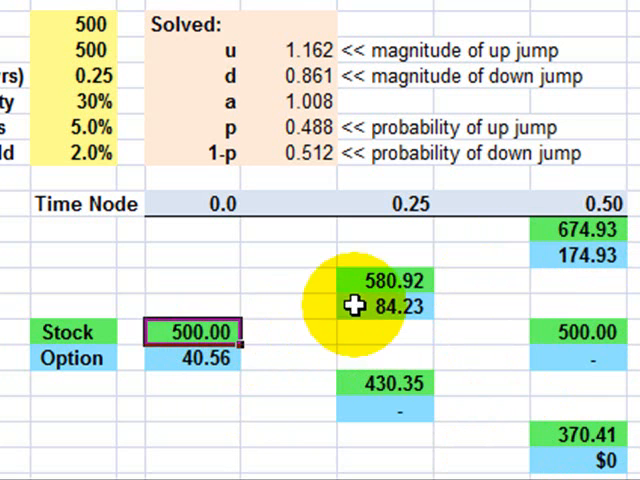
{"action": "left_click", "coordinate": [385, 280]}
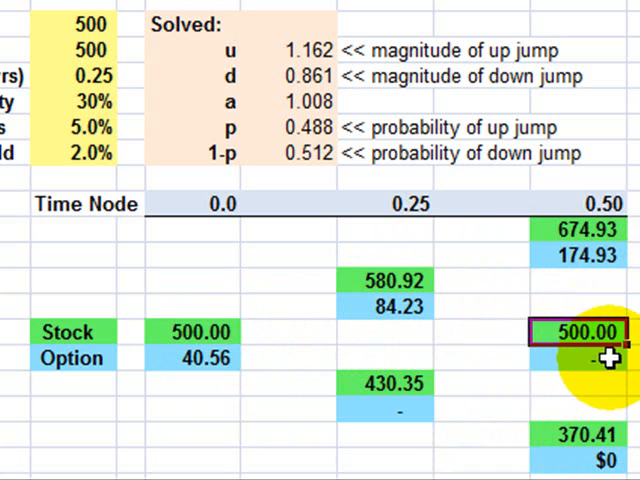
{"action": "left_click", "coordinate": [196, 332]}
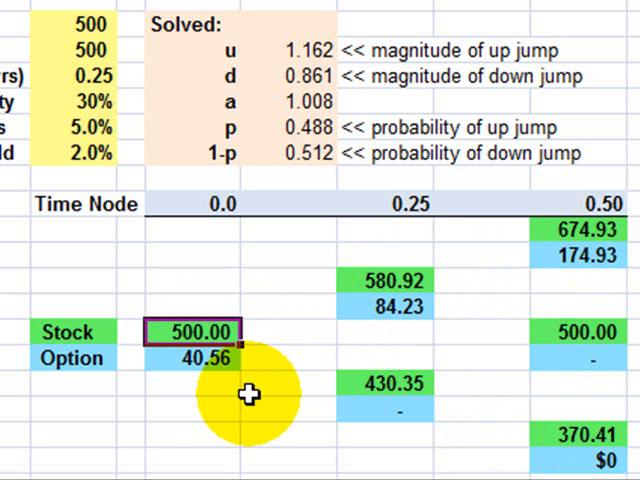
{"action": "left_click", "coordinate": [395, 383]}
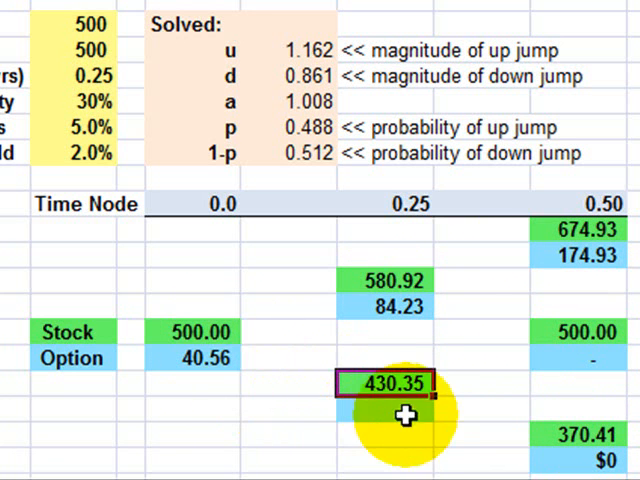
{"action": "left_click", "coordinate": [588, 331]}
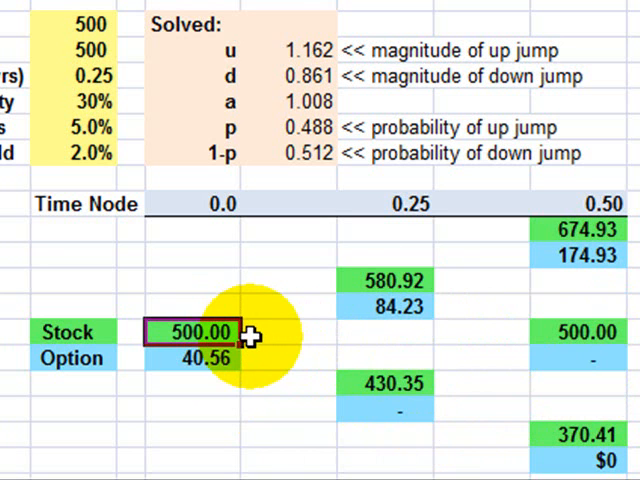
{"action": "left_click", "coordinate": [391, 280]}
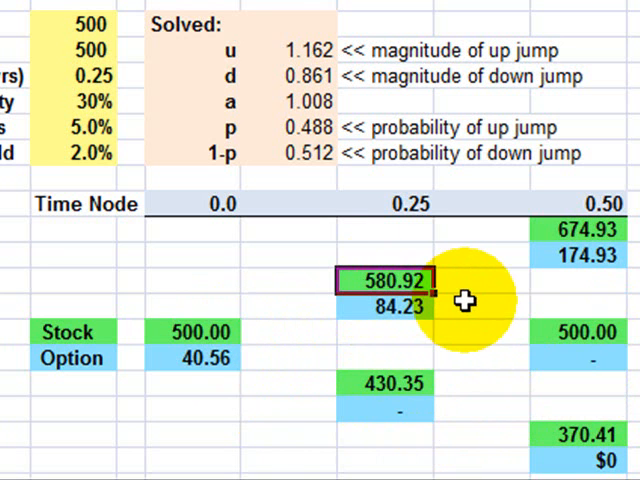
{"action": "left_click", "coordinate": [390, 382]}
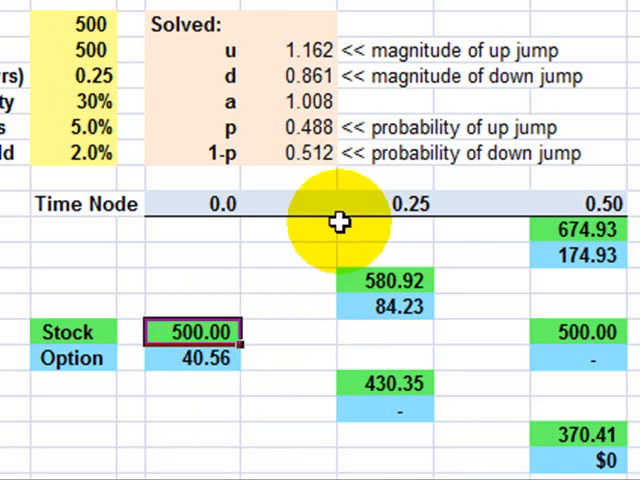
{"action": "left_click", "coordinate": [390, 279]}
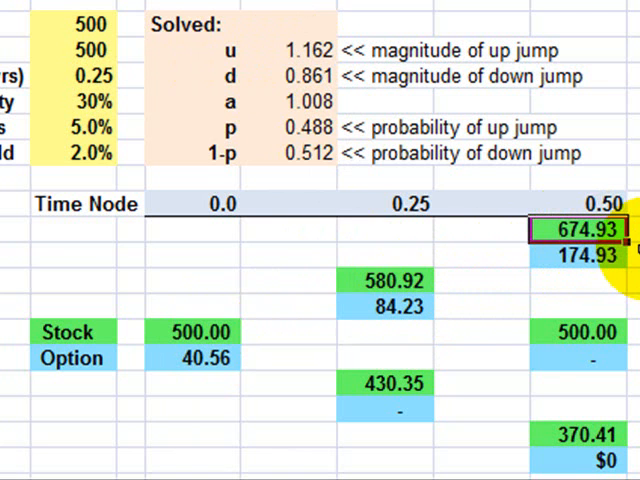
{"action": "left_click", "coordinate": [586, 331]}
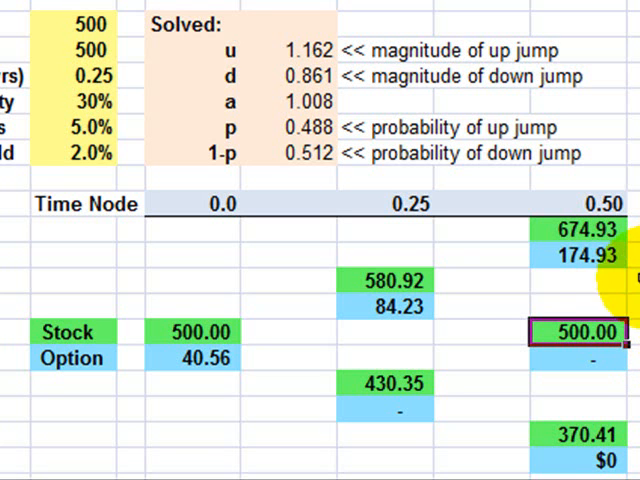
{"action": "mouse_move", "coordinate": [522, 430]}
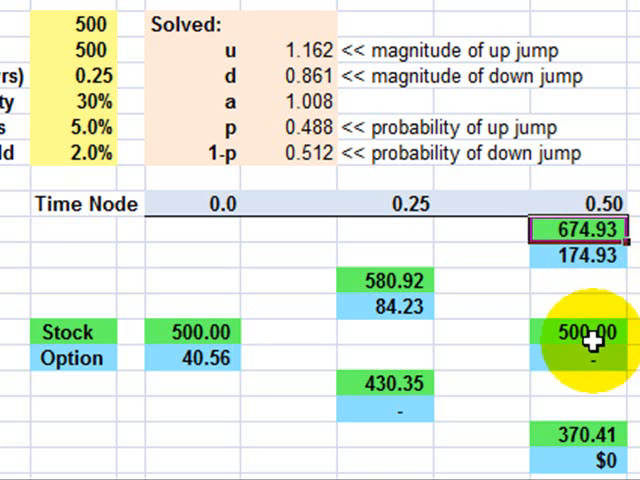
{"action": "left_click", "coordinate": [588, 434]}
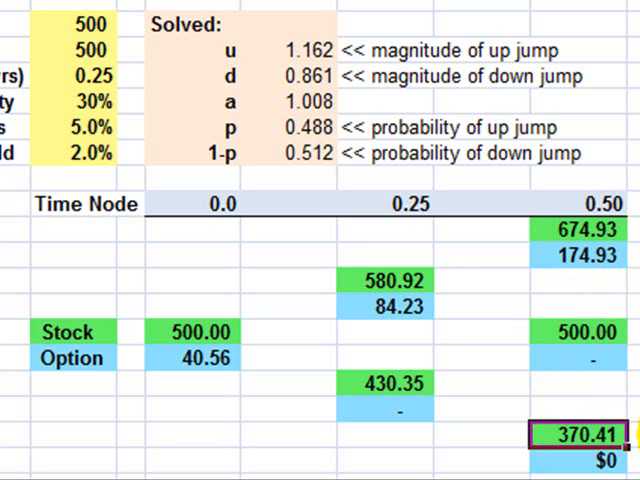
{"action": "left_click", "coordinate": [580, 230]}
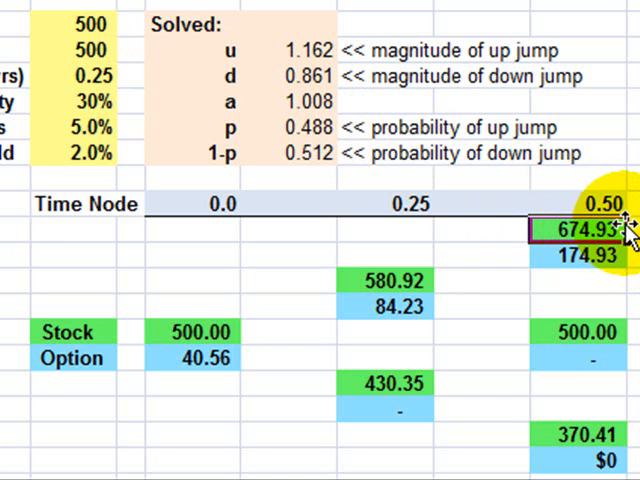
{"action": "left_click", "coordinate": [585, 255]}
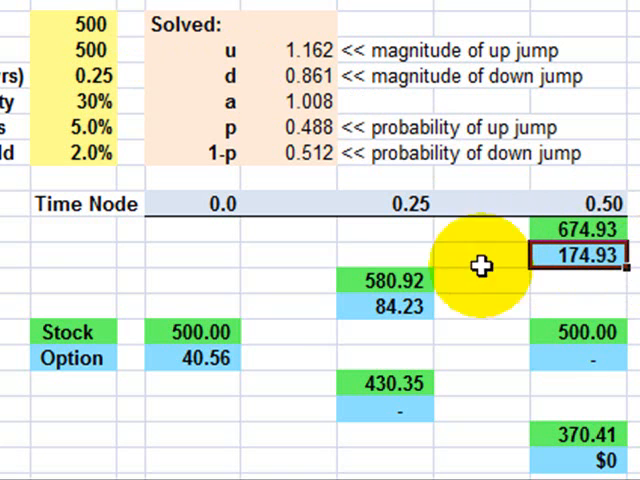
{"action": "mouse_move", "coordinate": [620, 262]}
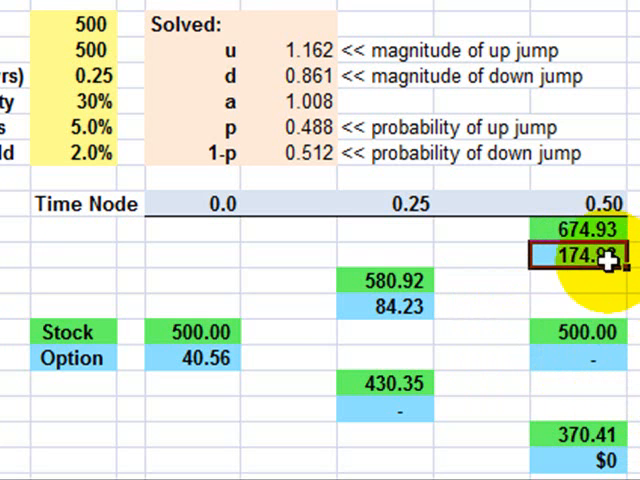
{"action": "left_click", "coordinate": [588, 452]}
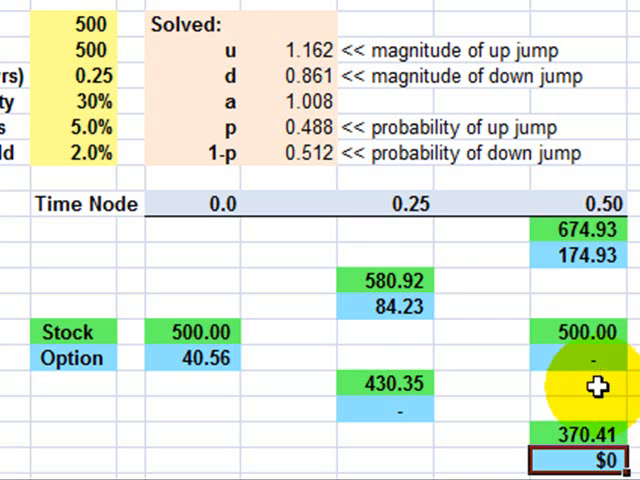
{"action": "left_click", "coordinate": [383, 306]}
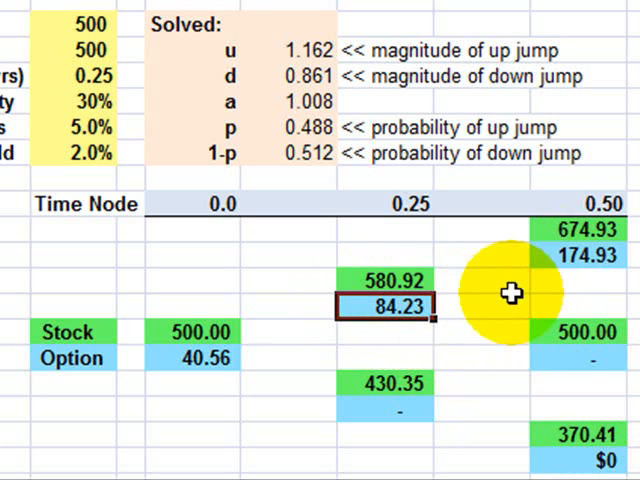
{"action": "mouse_move", "coordinate": [565, 263]}
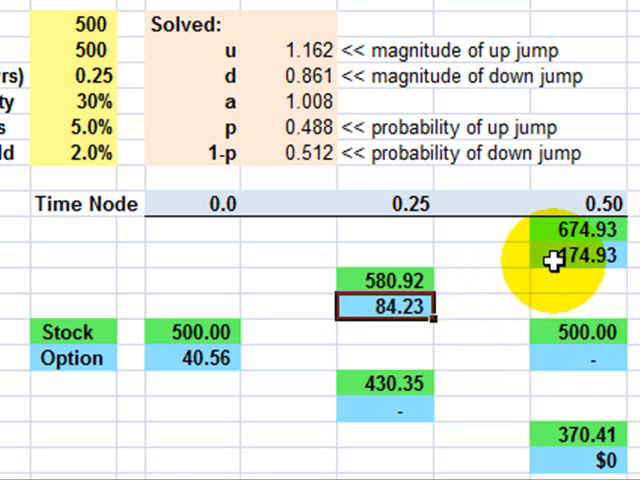
{"action": "left_click", "coordinate": [575, 255]}
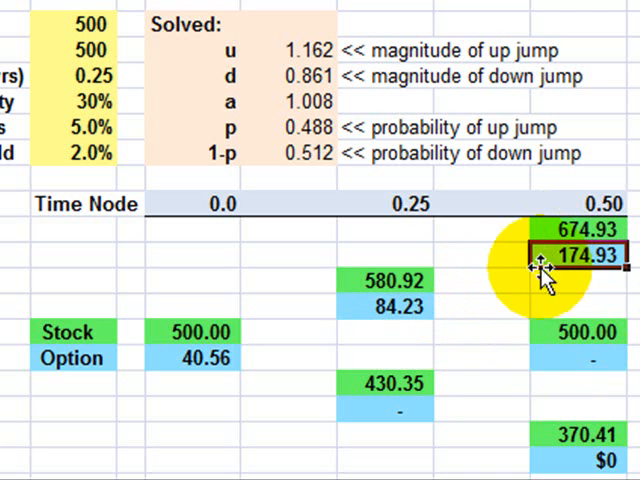
{"action": "left_click", "coordinate": [595, 357]}
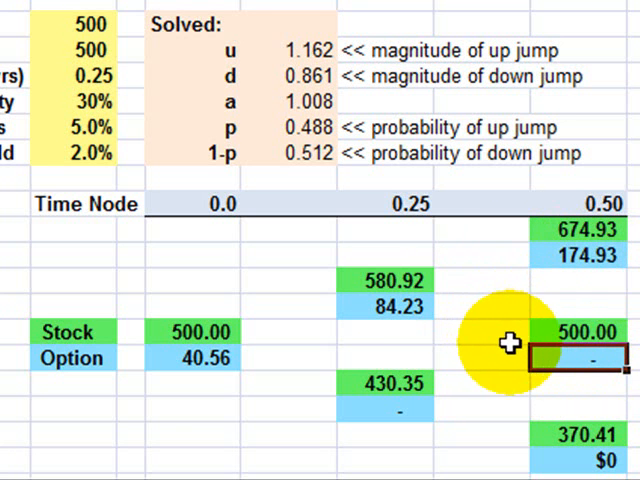
{"action": "mouse_move", "coordinate": [533, 293]}
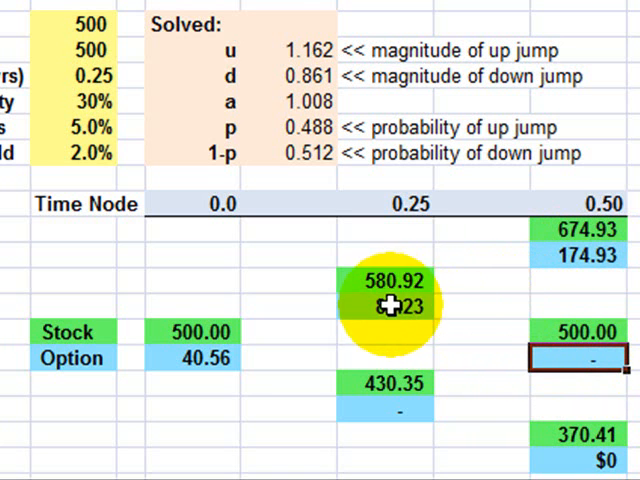
{"action": "left_click", "coordinate": [385, 307]}
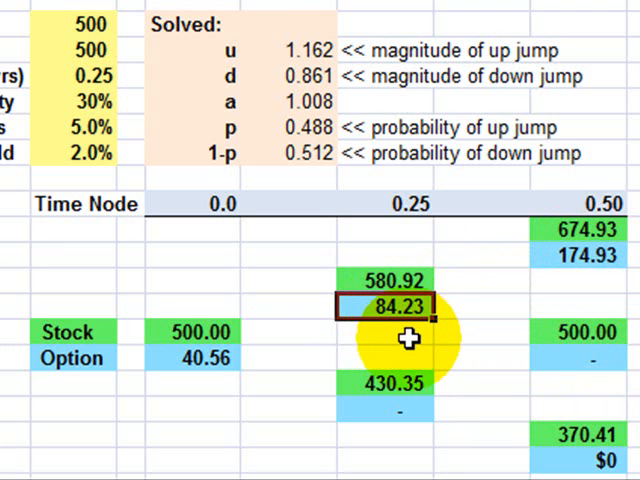
{"action": "mouse_move", "coordinate": [408, 340]}
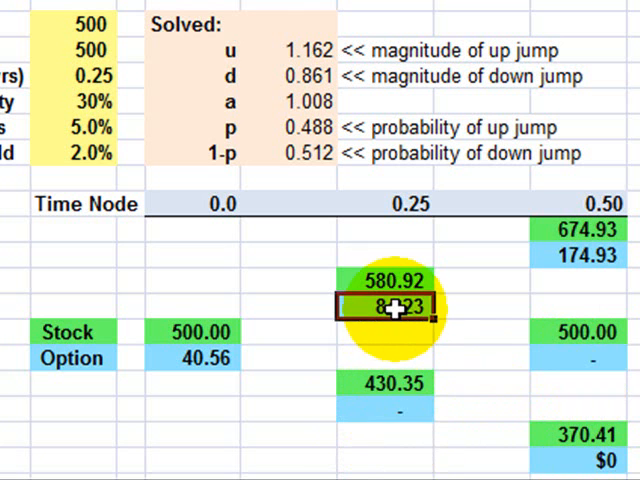
{"action": "left_click", "coordinate": [383, 408]}
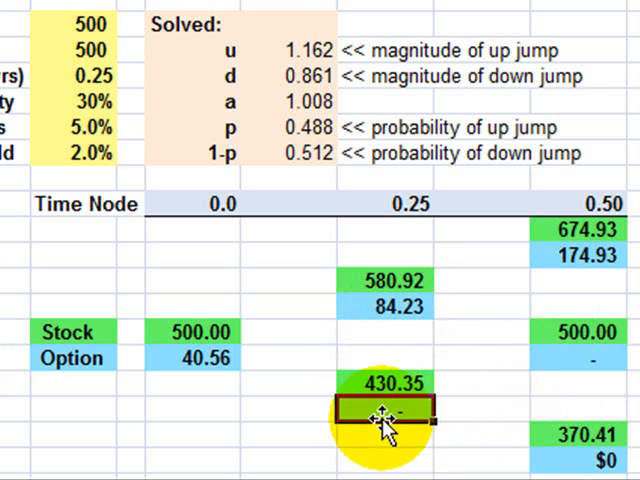
{"action": "left_click", "coordinate": [190, 358]}
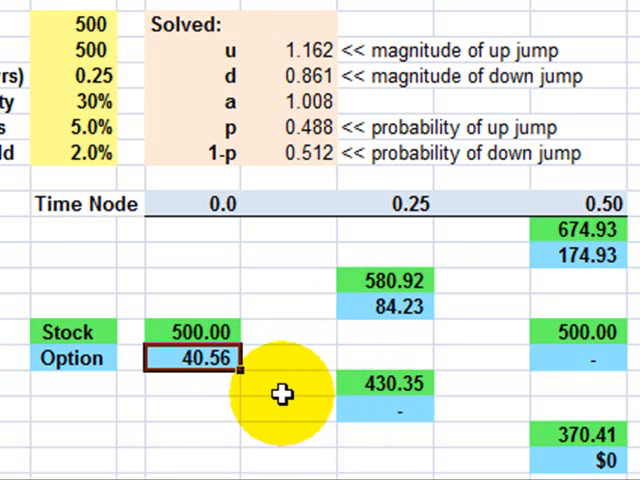
{"action": "mouse_move", "coordinate": [215, 390]}
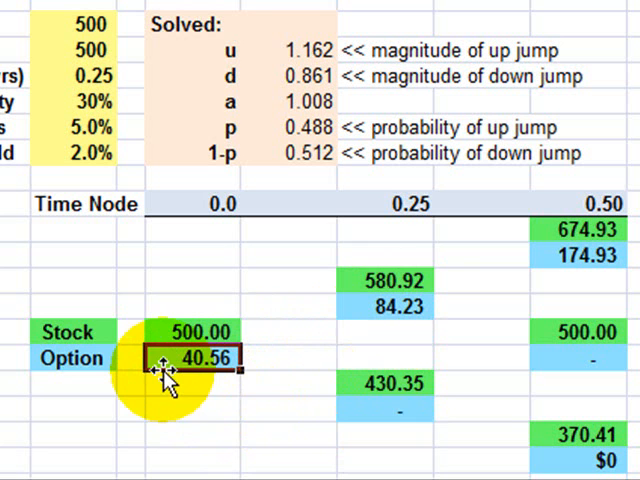
{"action": "mouse_move", "coordinate": [273, 390]}
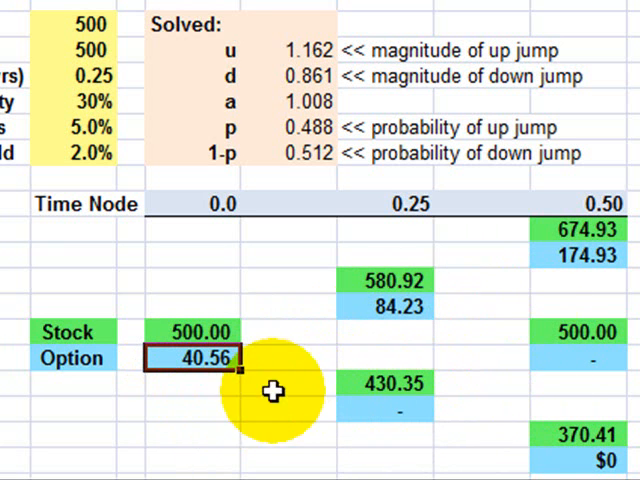